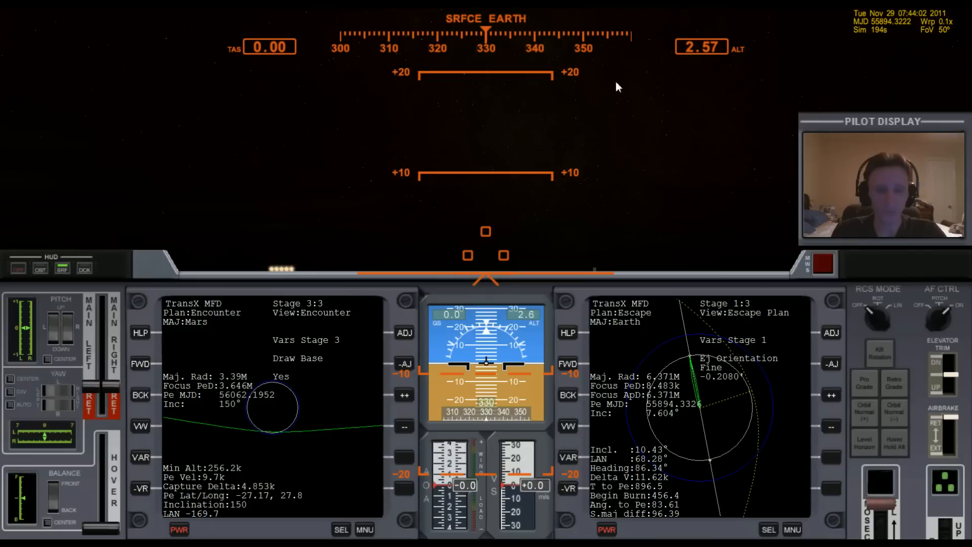
mouse_move(683, 238)
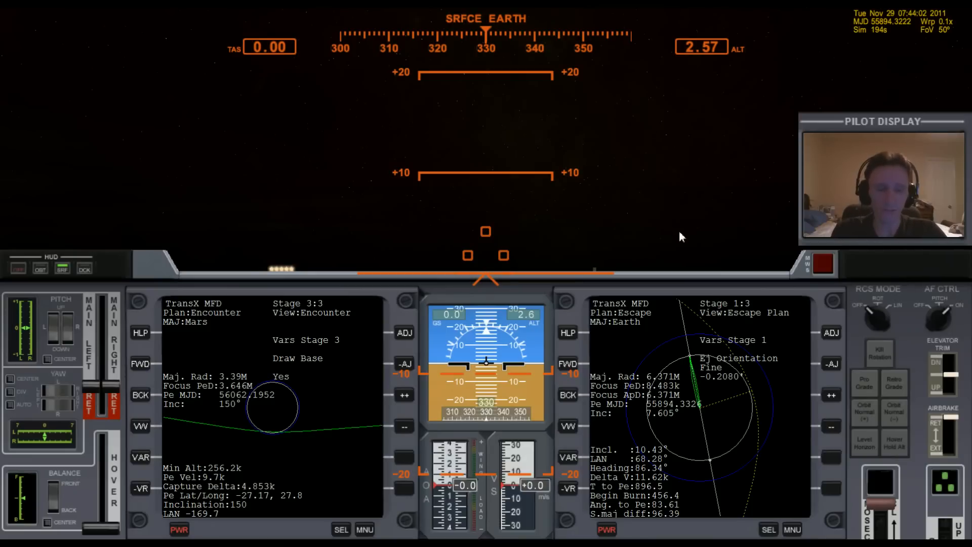
mouse_move(613, 275)
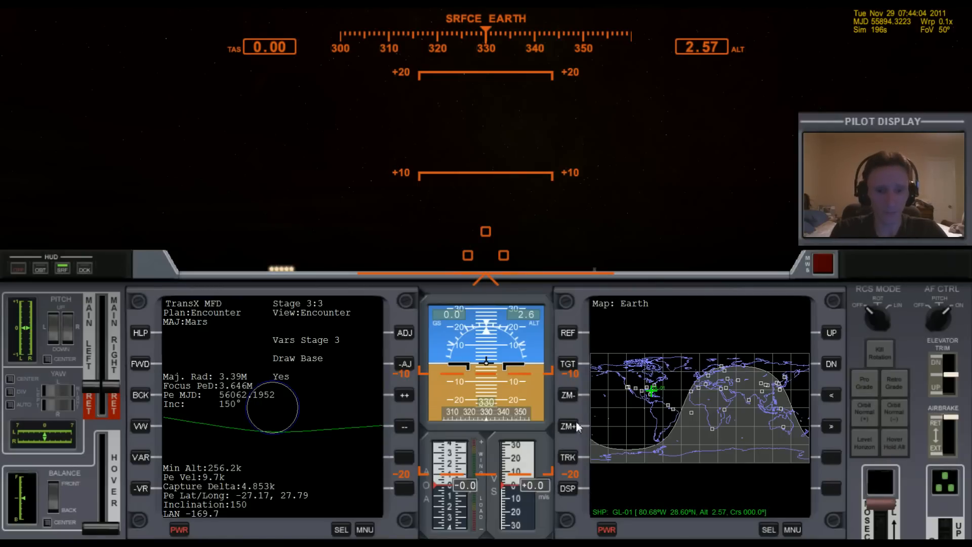
Zoom the Map MFD to level 2 around the ship over Florida
left_click(567, 426)
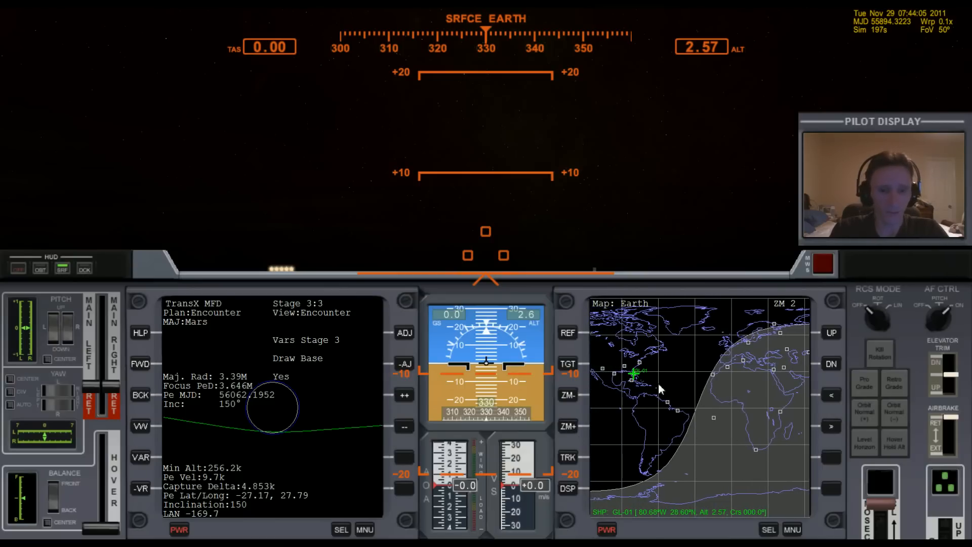
mouse_move(713, 424)
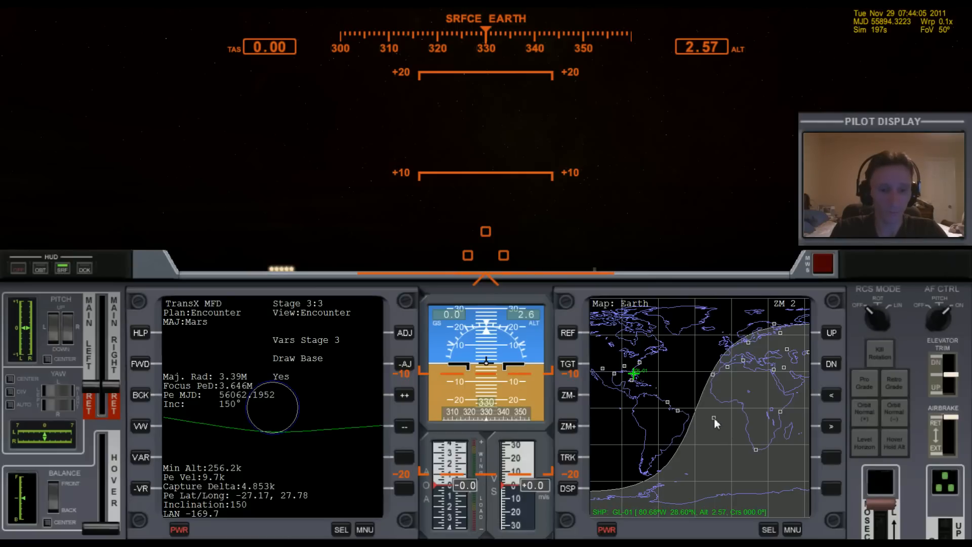
mouse_move(740, 413)
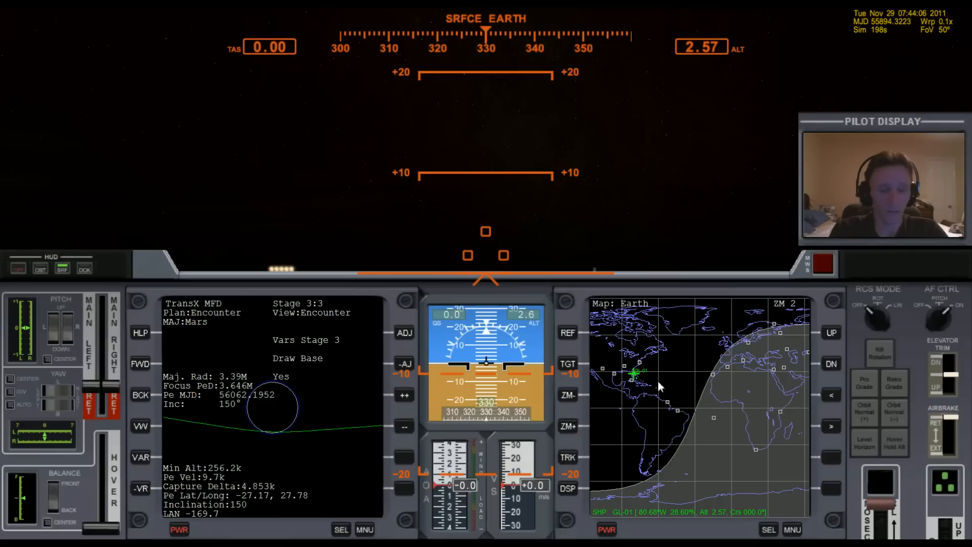
mouse_move(650, 384)
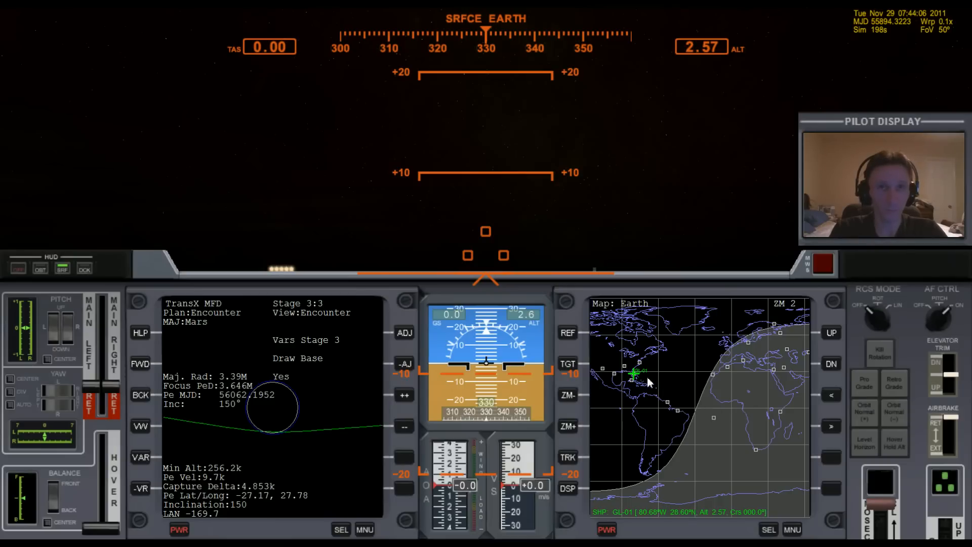
mouse_move(653, 386)
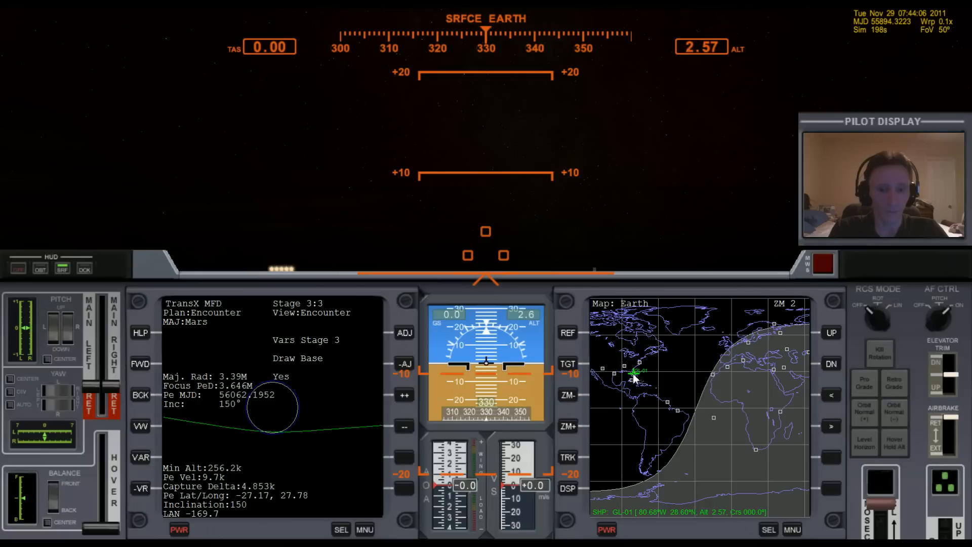
mouse_move(738, 517)
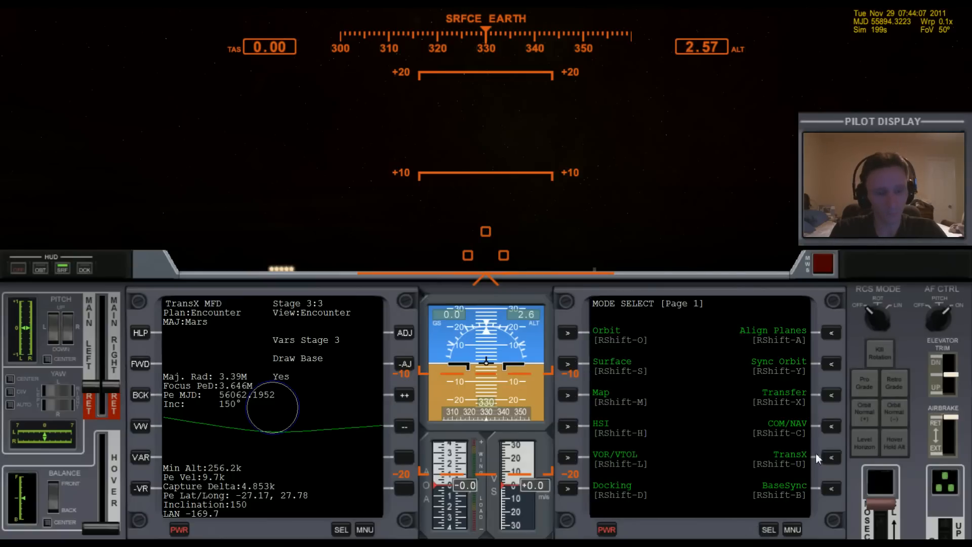
mouse_move(763, 495)
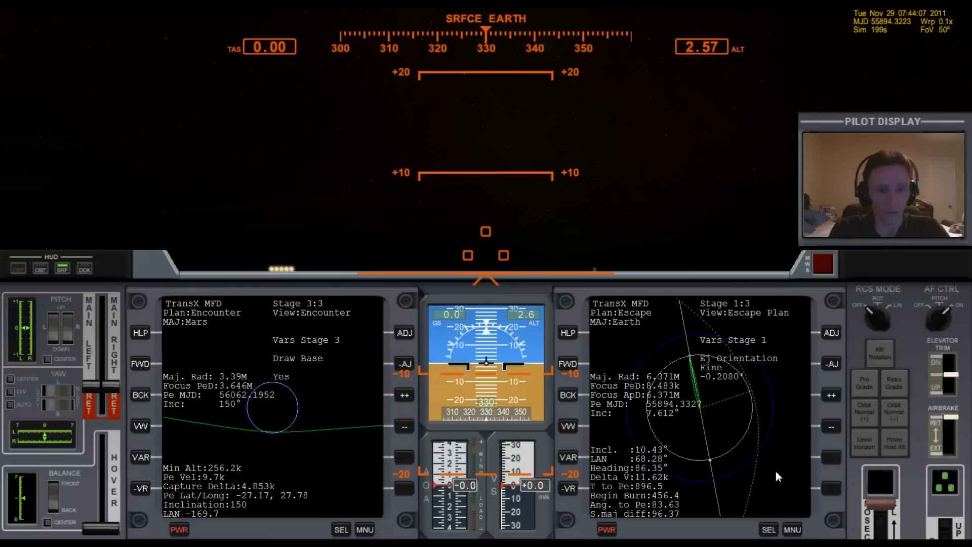
mouse_move(644, 232)
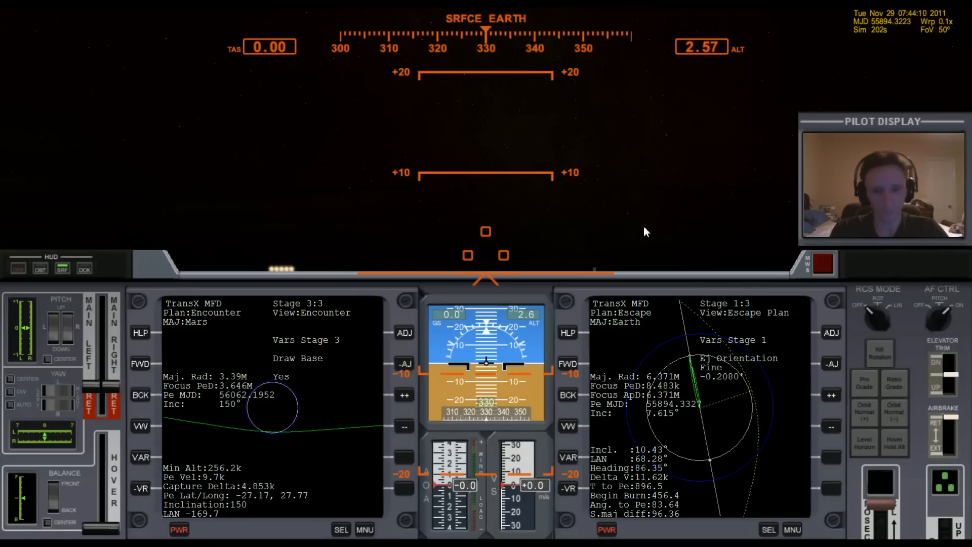
mouse_move(761, 417)
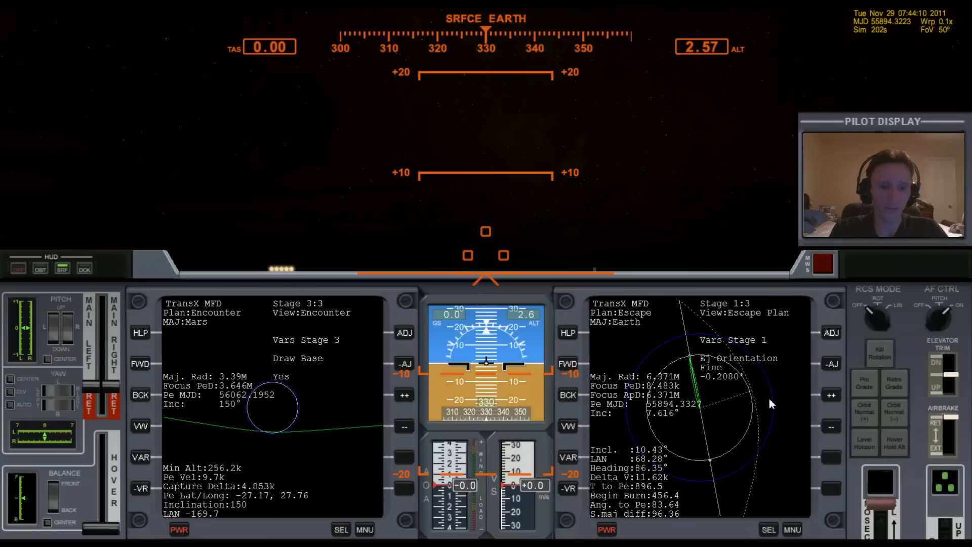
mouse_move(778, 462)
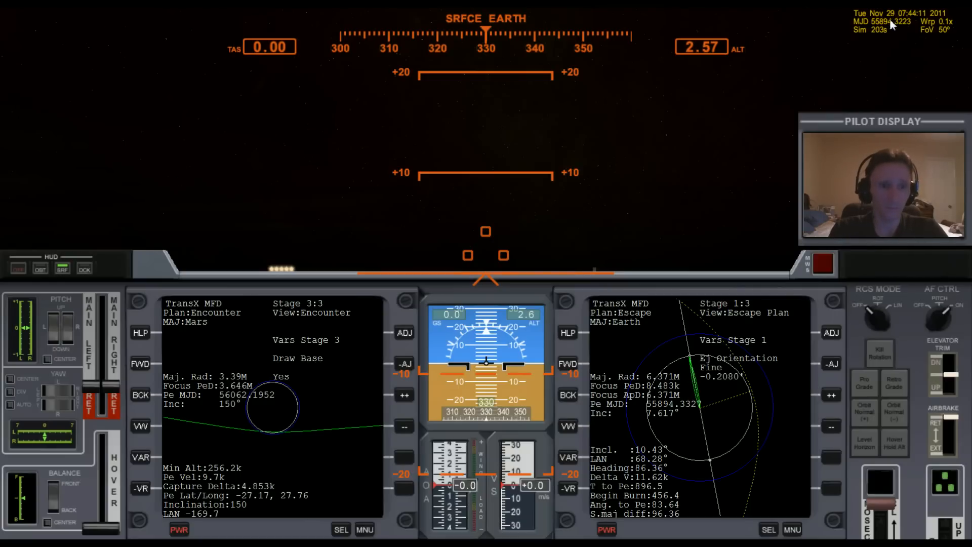
mouse_move(857, 109)
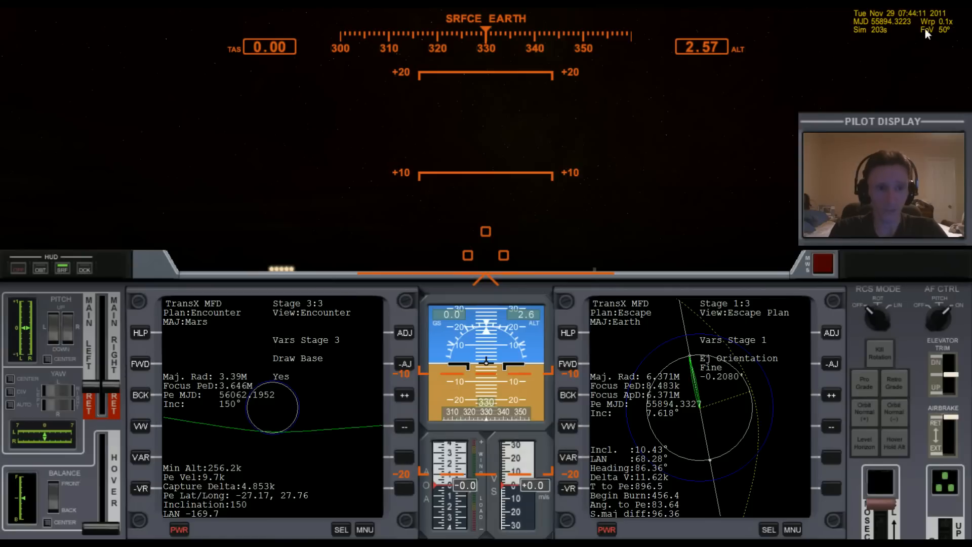
mouse_move(909, 45)
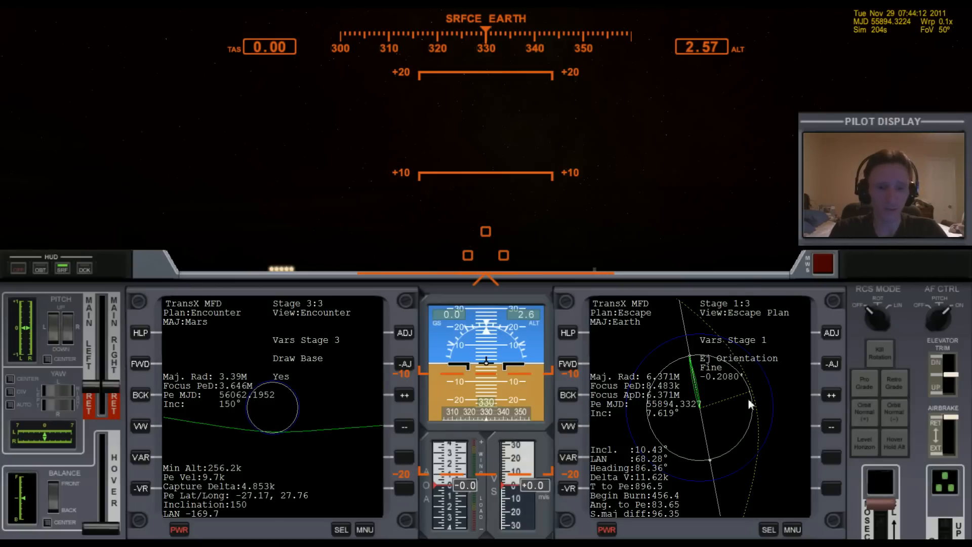
mouse_move(757, 397)
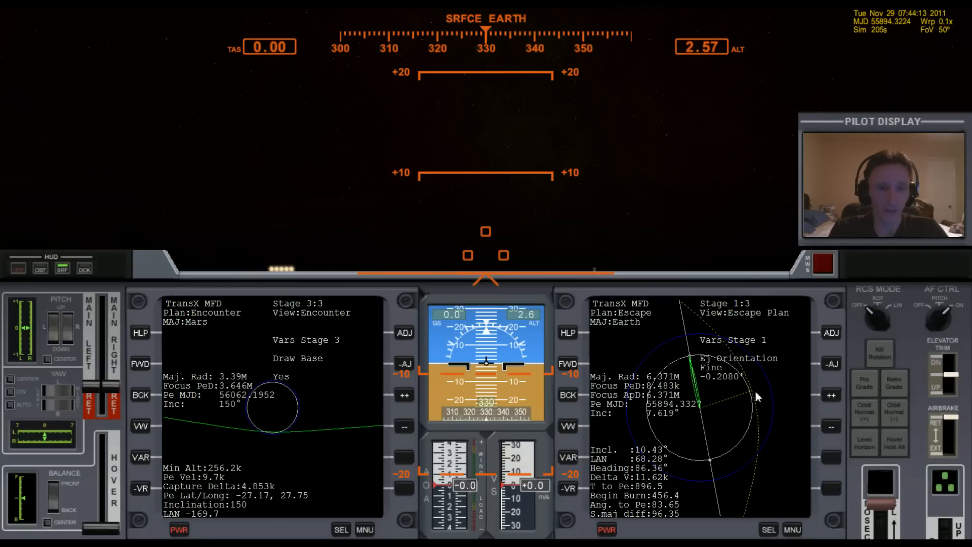
mouse_move(771, 414)
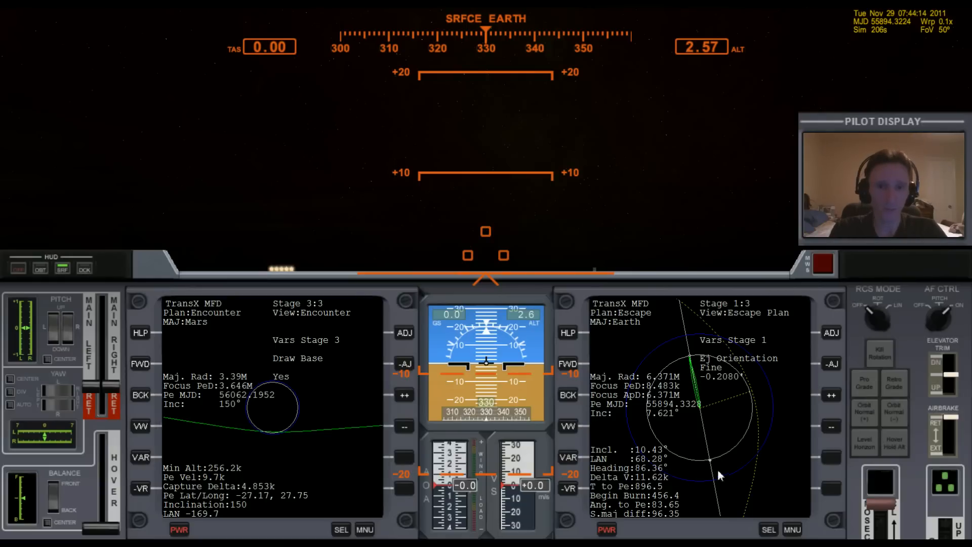
mouse_move(738, 242)
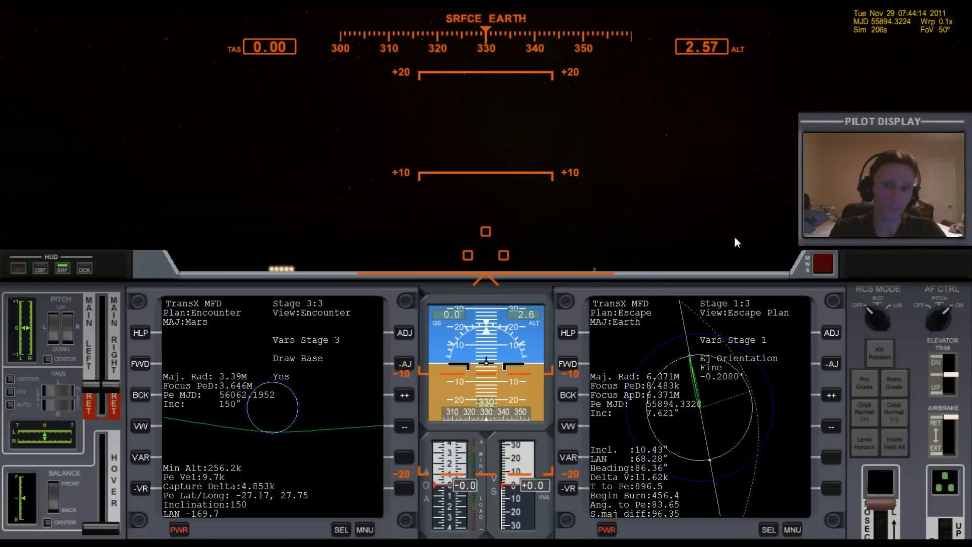
mouse_move(704, 225)
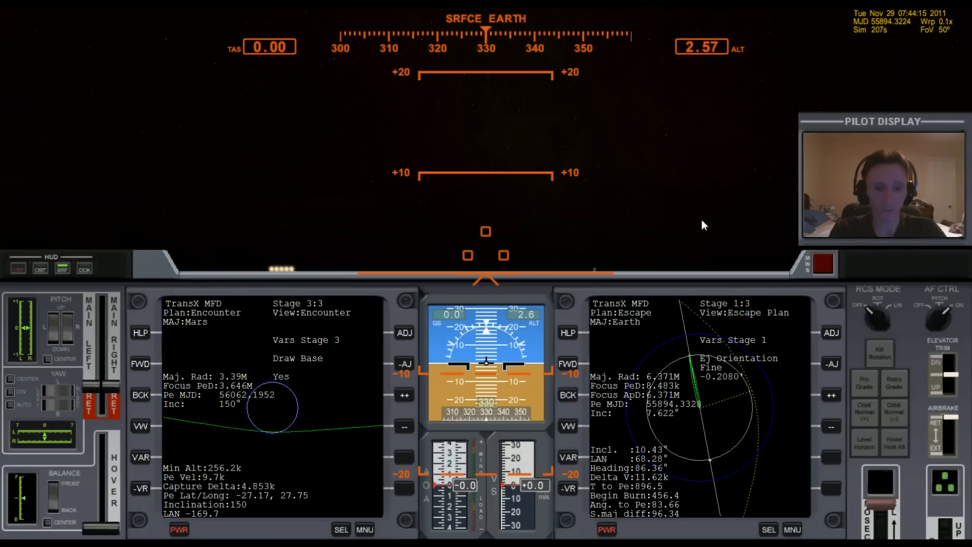
mouse_move(673, 221)
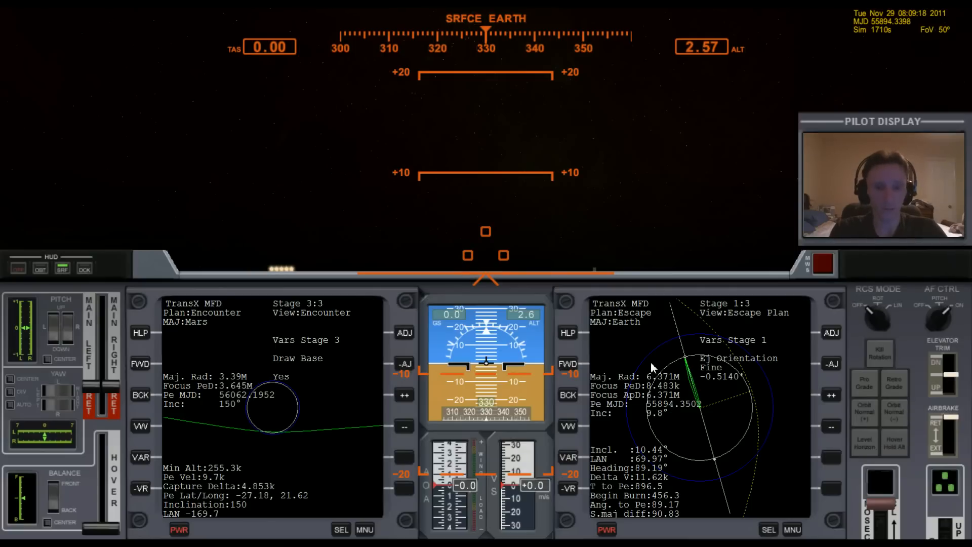
mouse_move(657, 254)
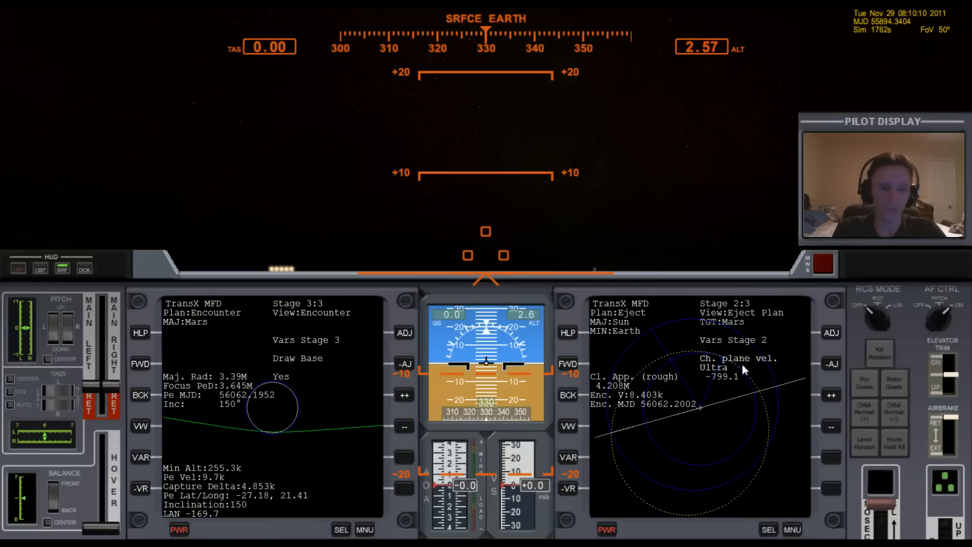
mouse_move(595, 441)
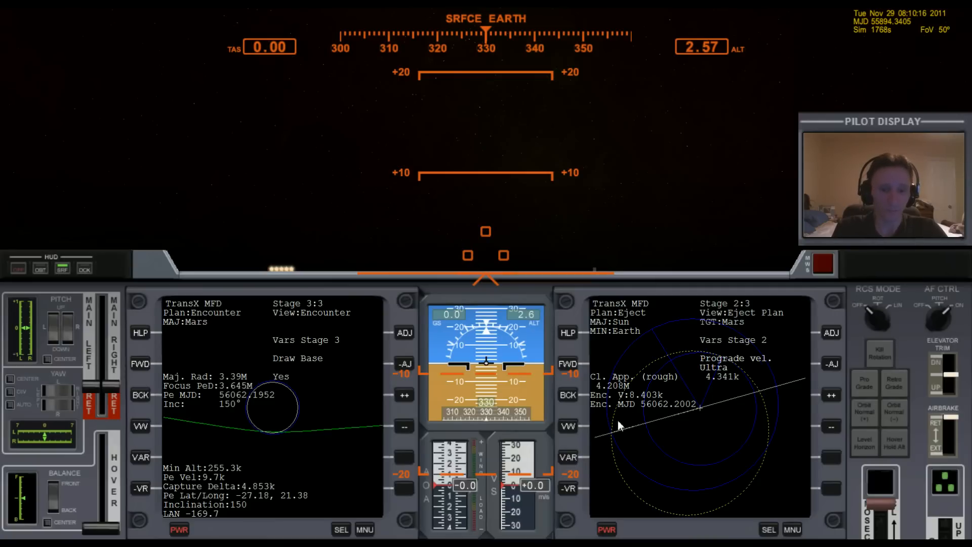
mouse_move(729, 390)
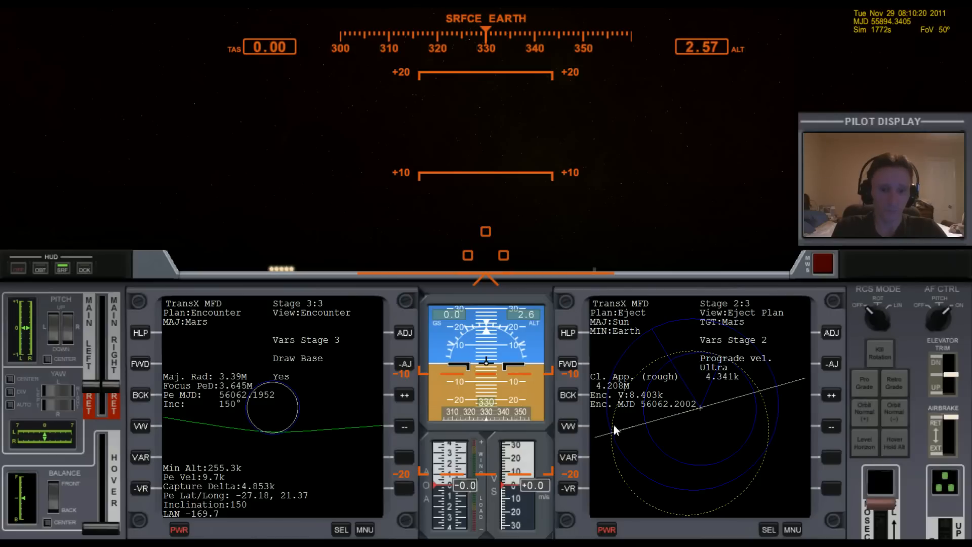
mouse_move(748, 479)
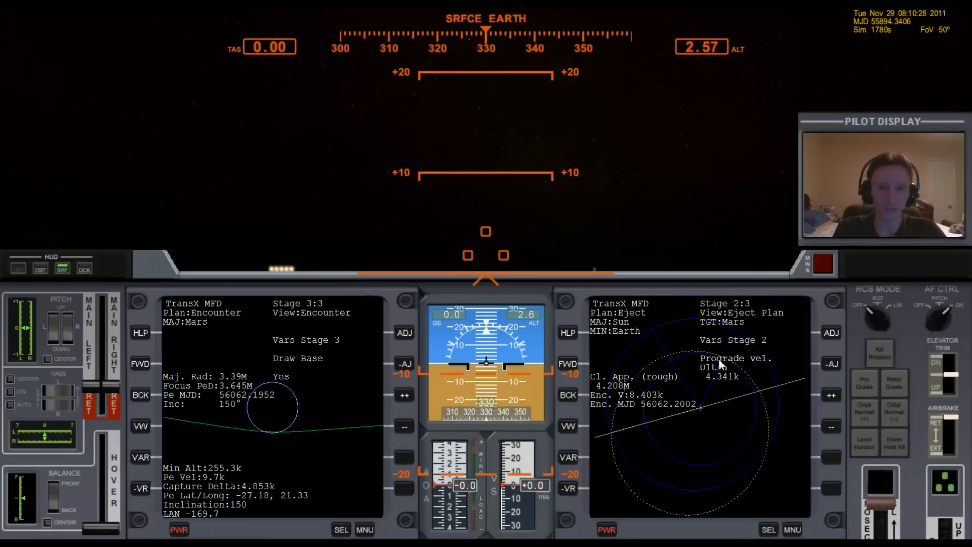
mouse_move(719, 395)
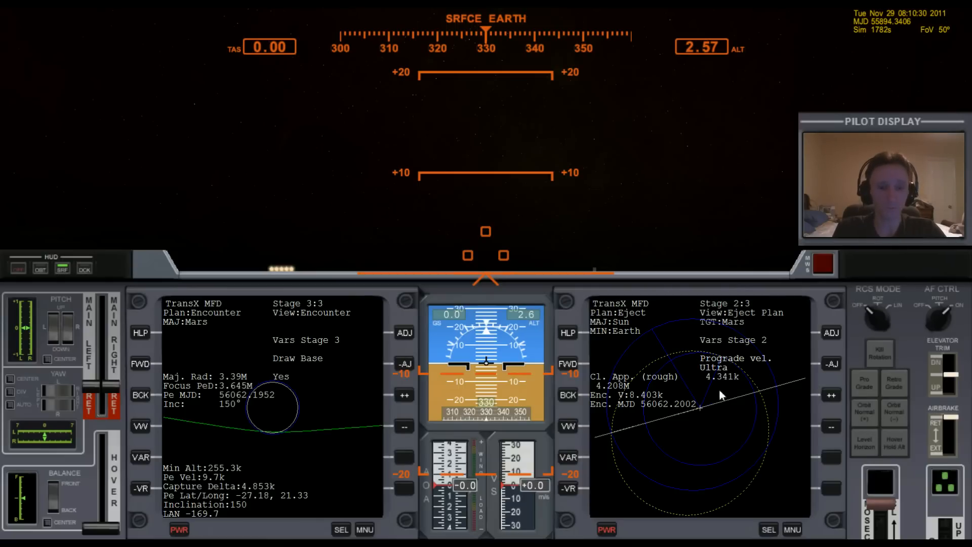
mouse_move(727, 365)
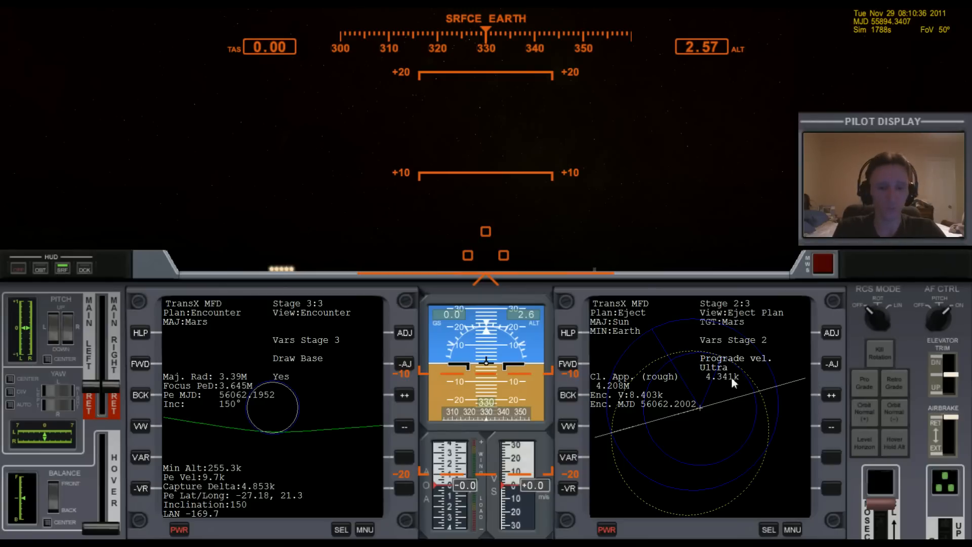
mouse_move(617, 426)
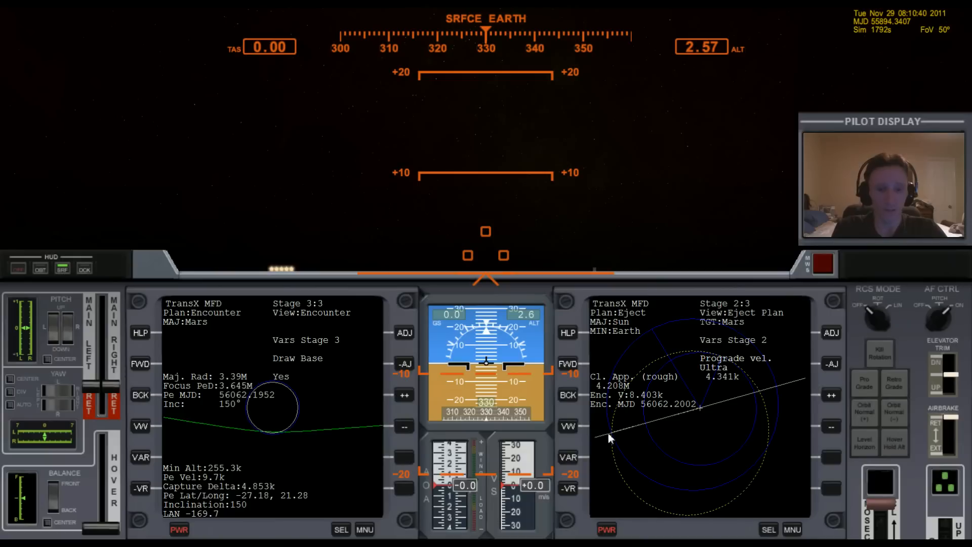
mouse_move(641, 414)
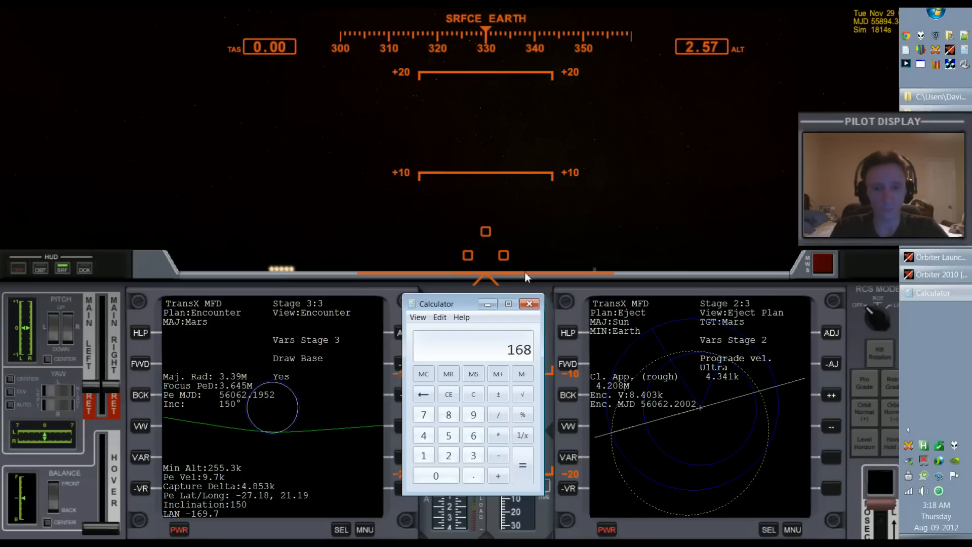
Work out 168 in Windows Calculator and close the Calculator window
left_click(529, 303)
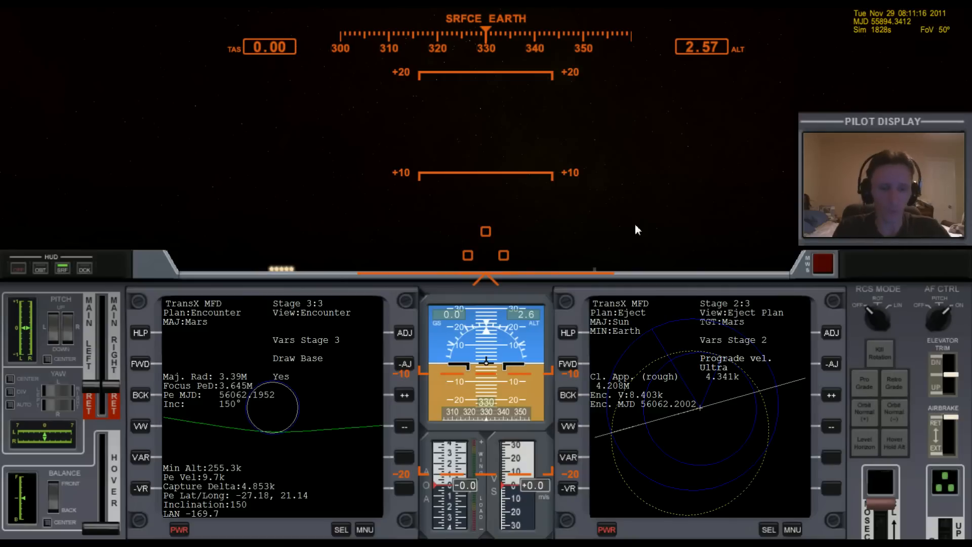
mouse_move(649, 227)
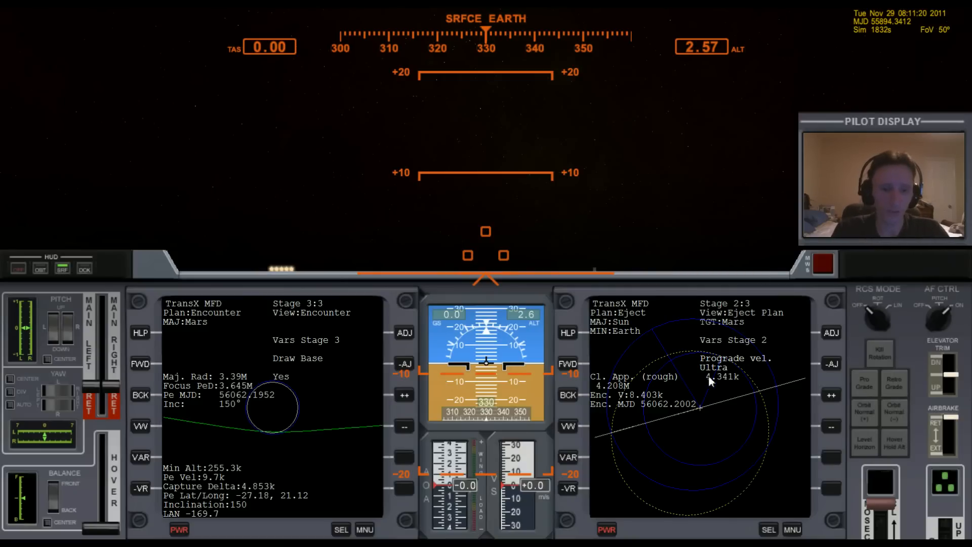
mouse_move(719, 381)
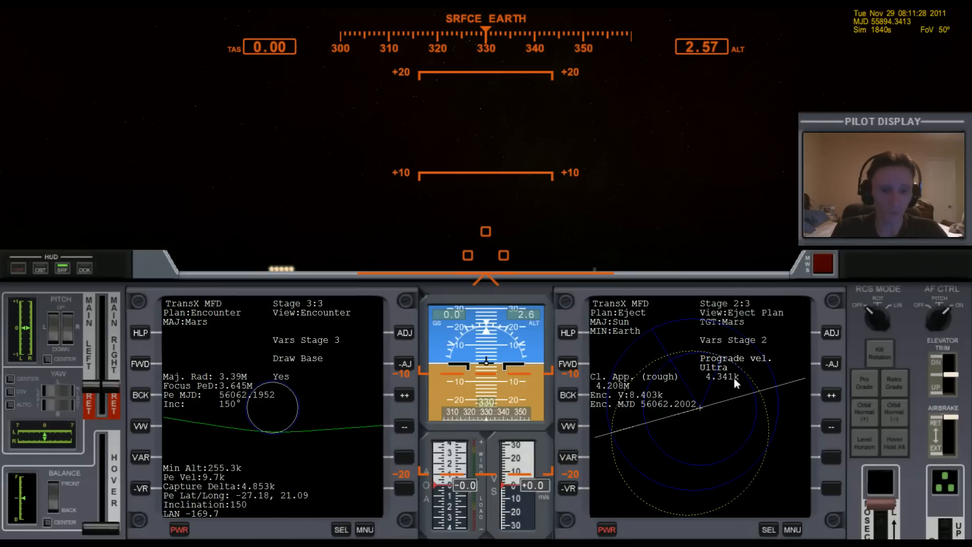
mouse_move(662, 406)
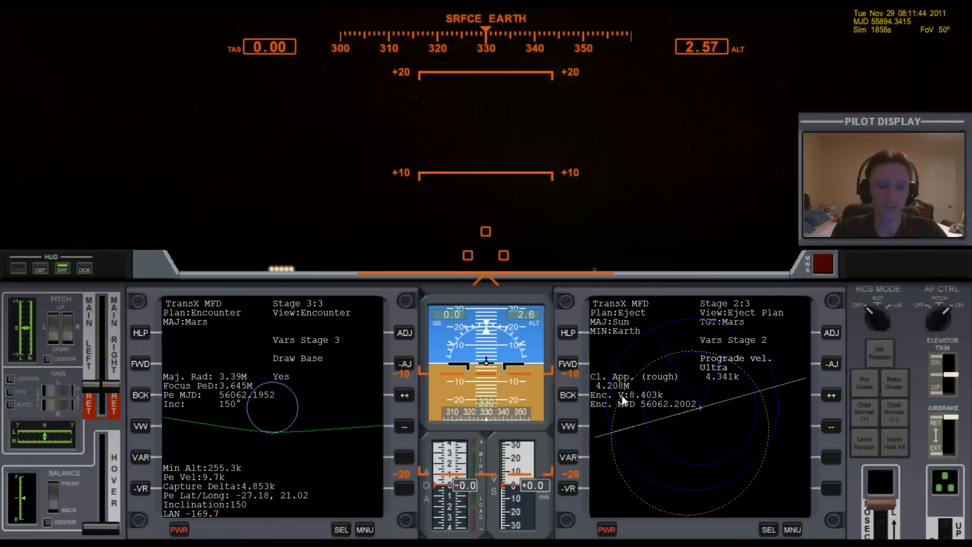
mouse_move(599, 379)
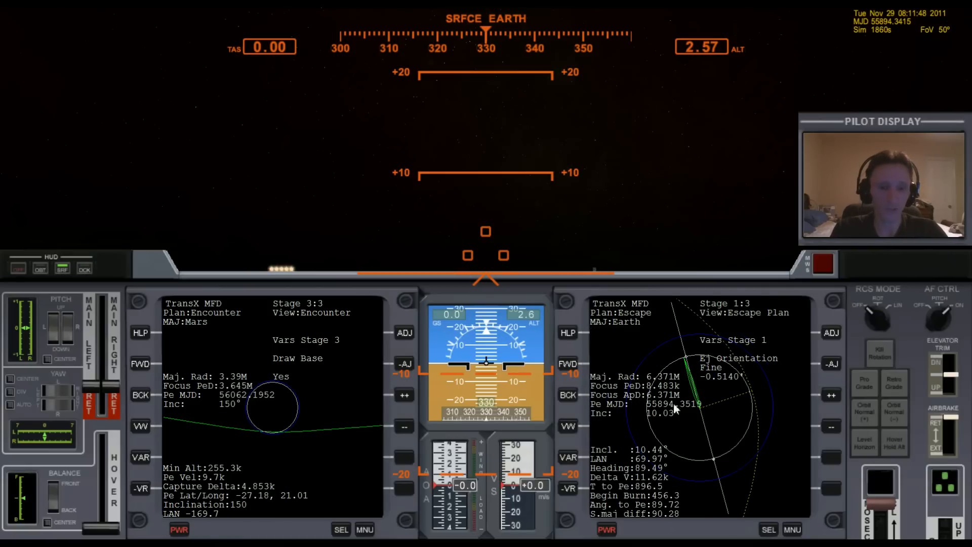
Lower the stage 1 eject orientation from -0.5140° to -0.5420° with the -- button
left_click(832, 396)
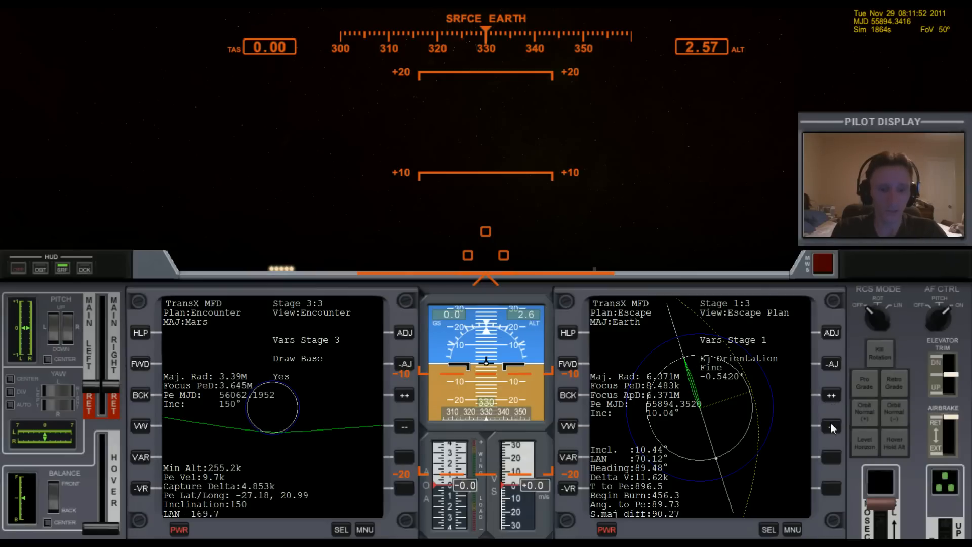
mouse_move(783, 407)
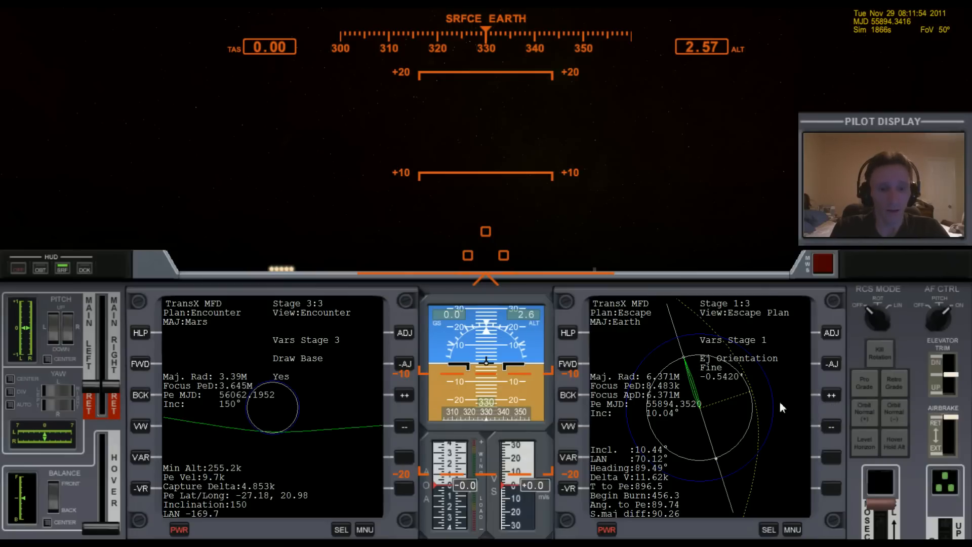
mouse_move(762, 372)
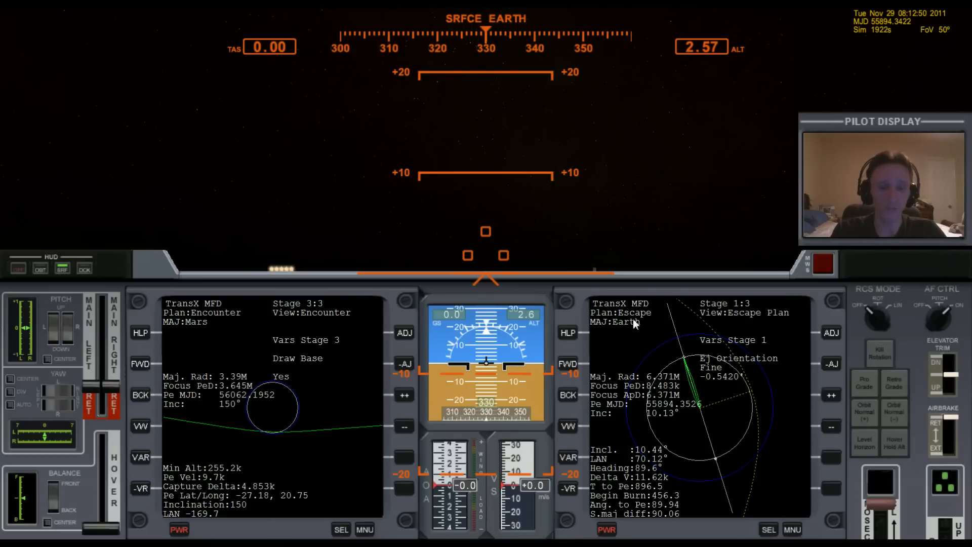
mouse_move(663, 478)
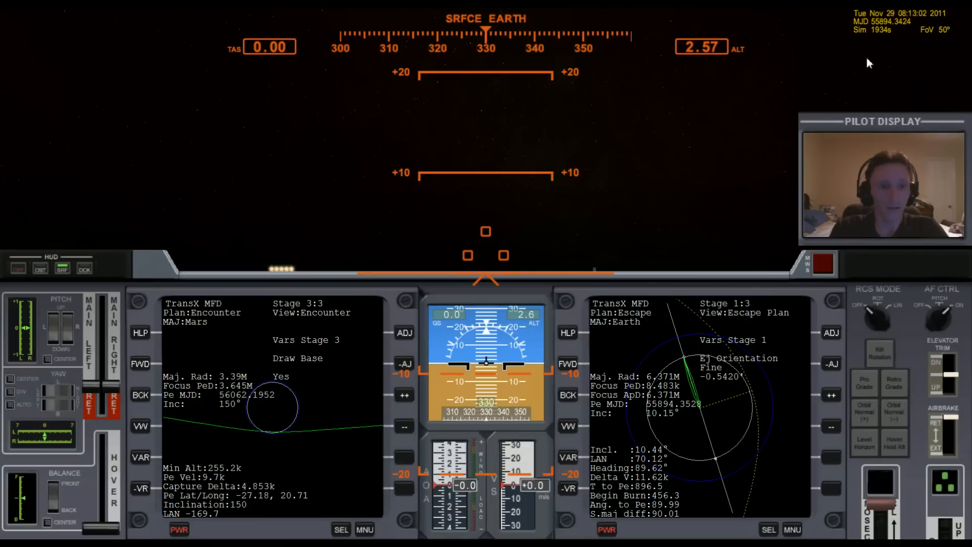
mouse_move(886, 56)
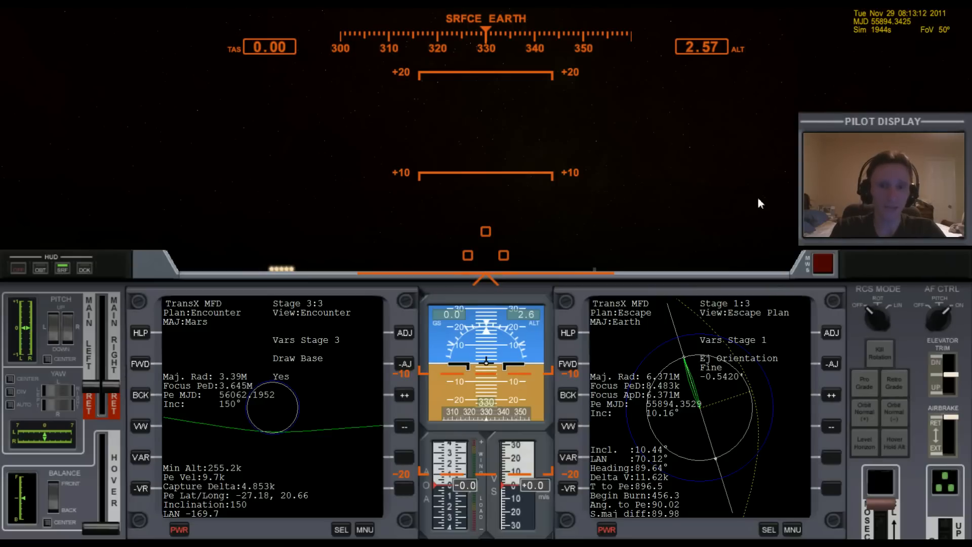
mouse_move(743, 216)
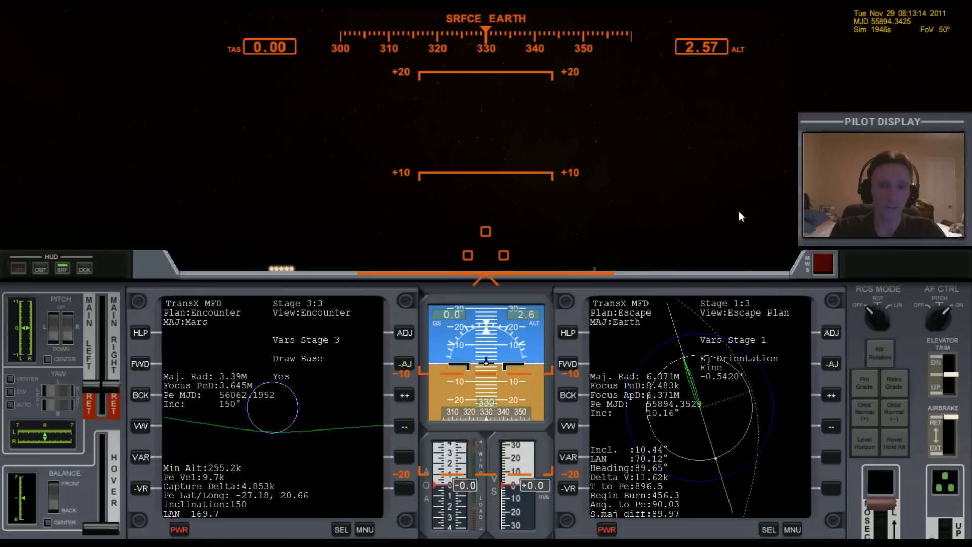
mouse_move(731, 212)
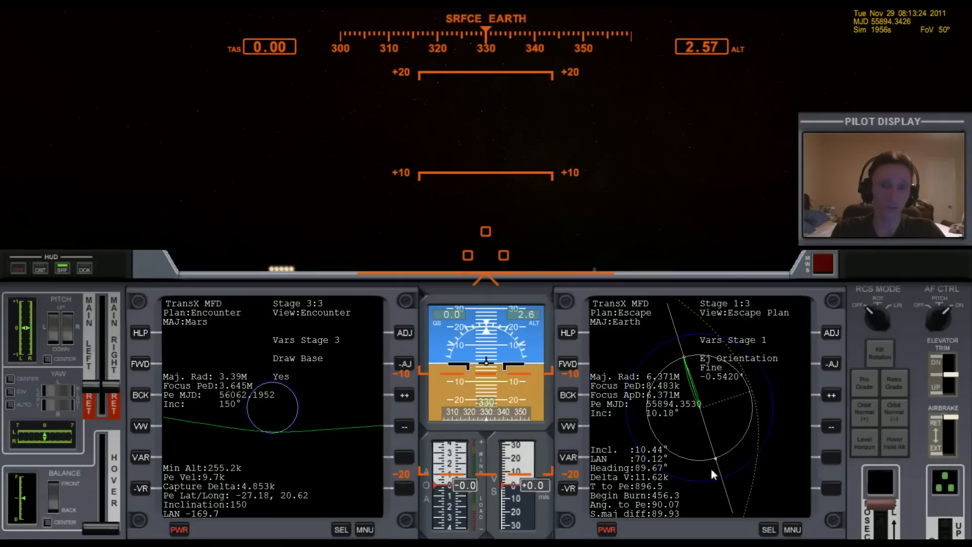
mouse_move(738, 401)
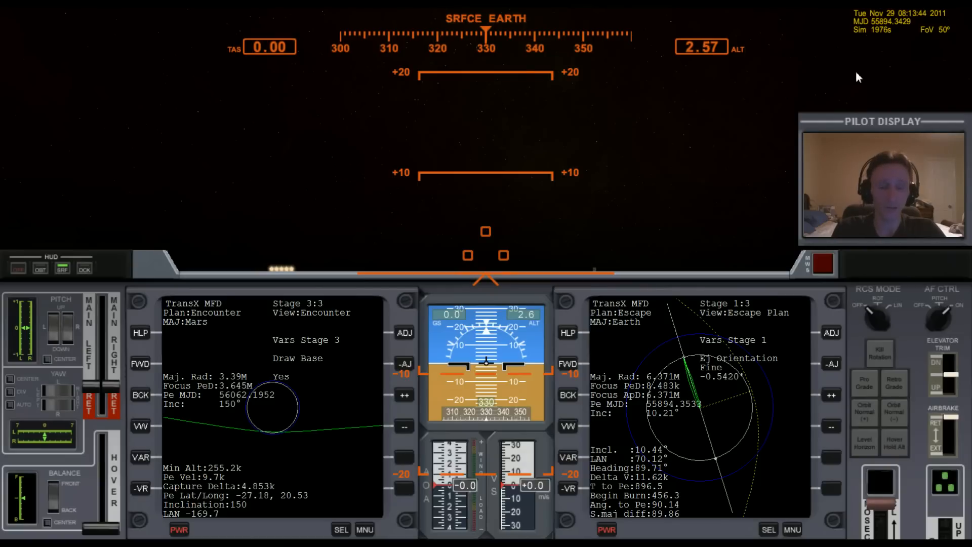
mouse_move(868, 45)
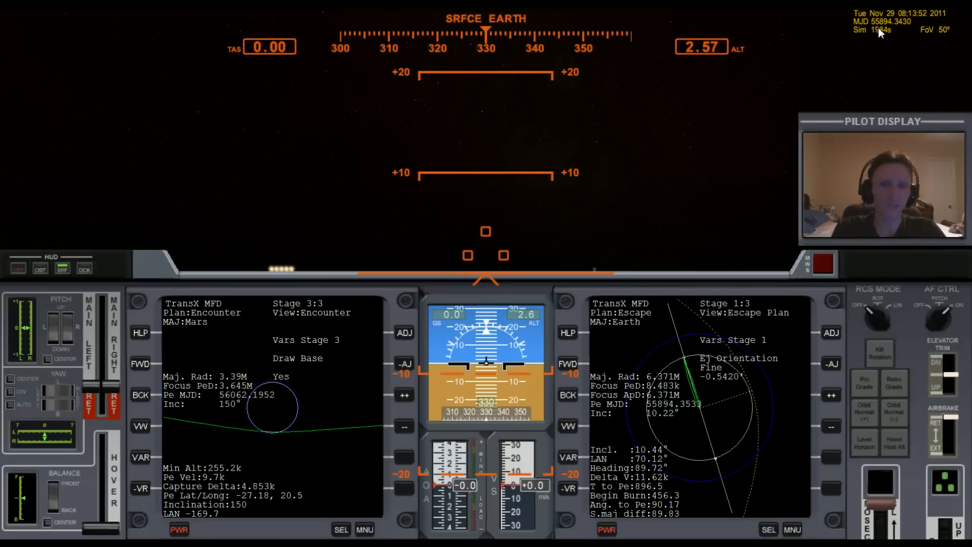
mouse_move(715, 244)
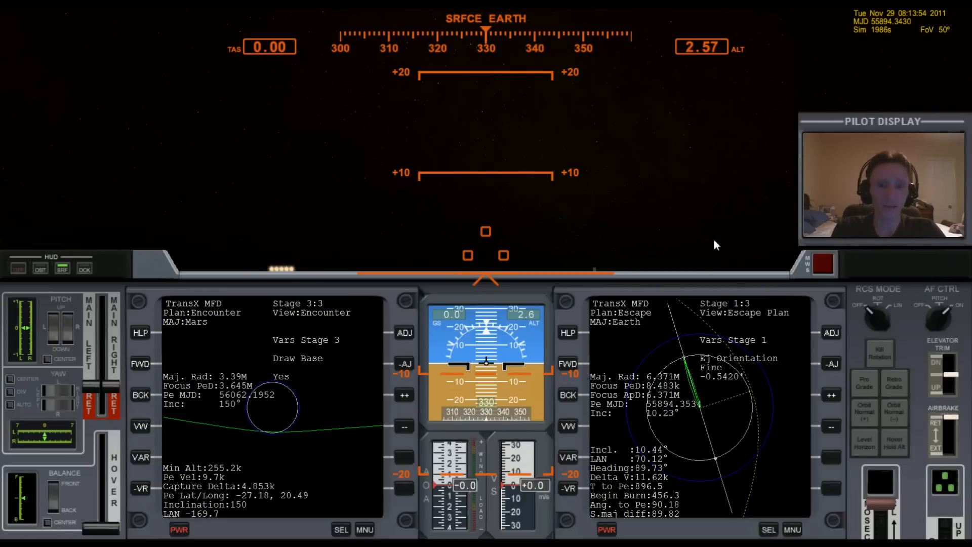